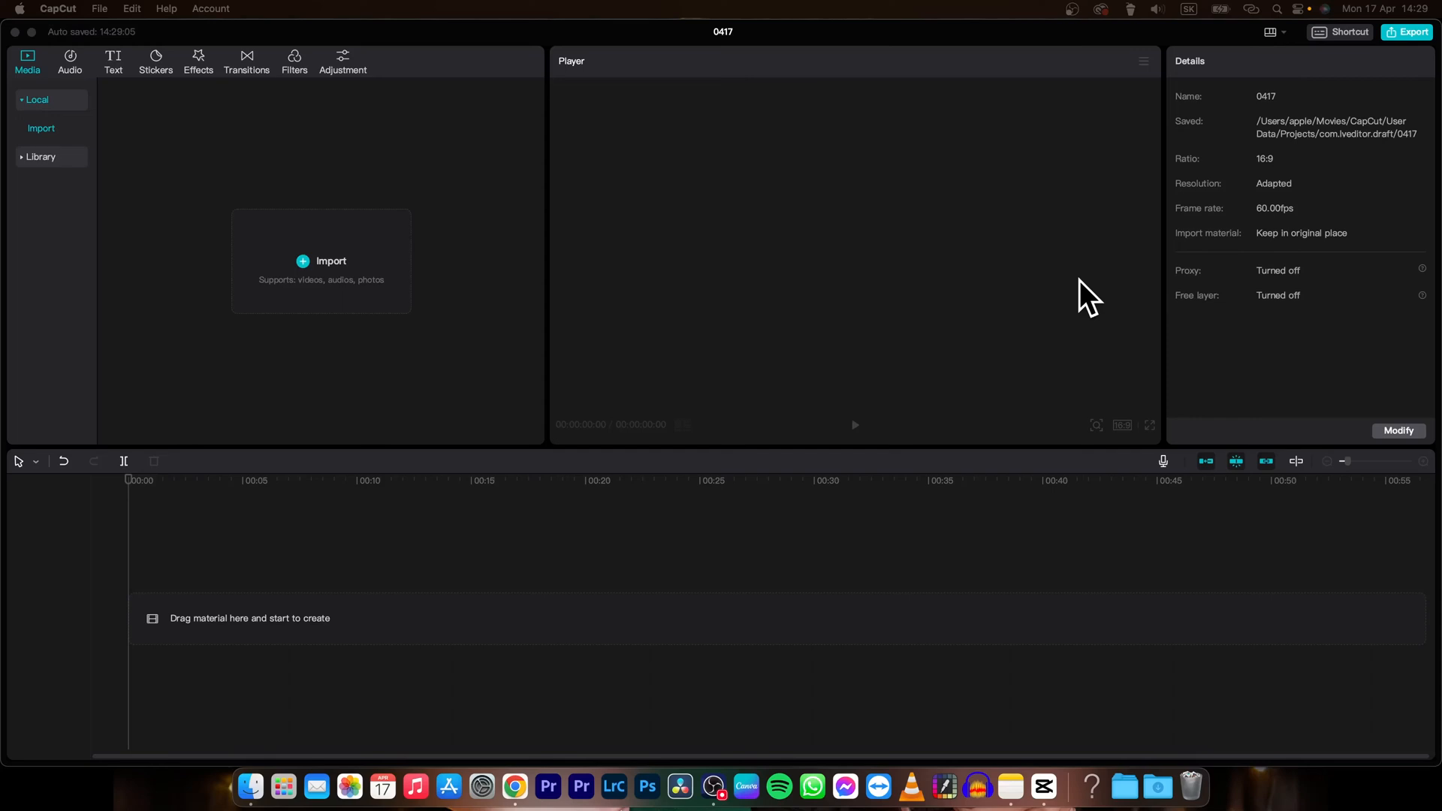
{"action": "mouse_move", "coordinate": [835, 305]}
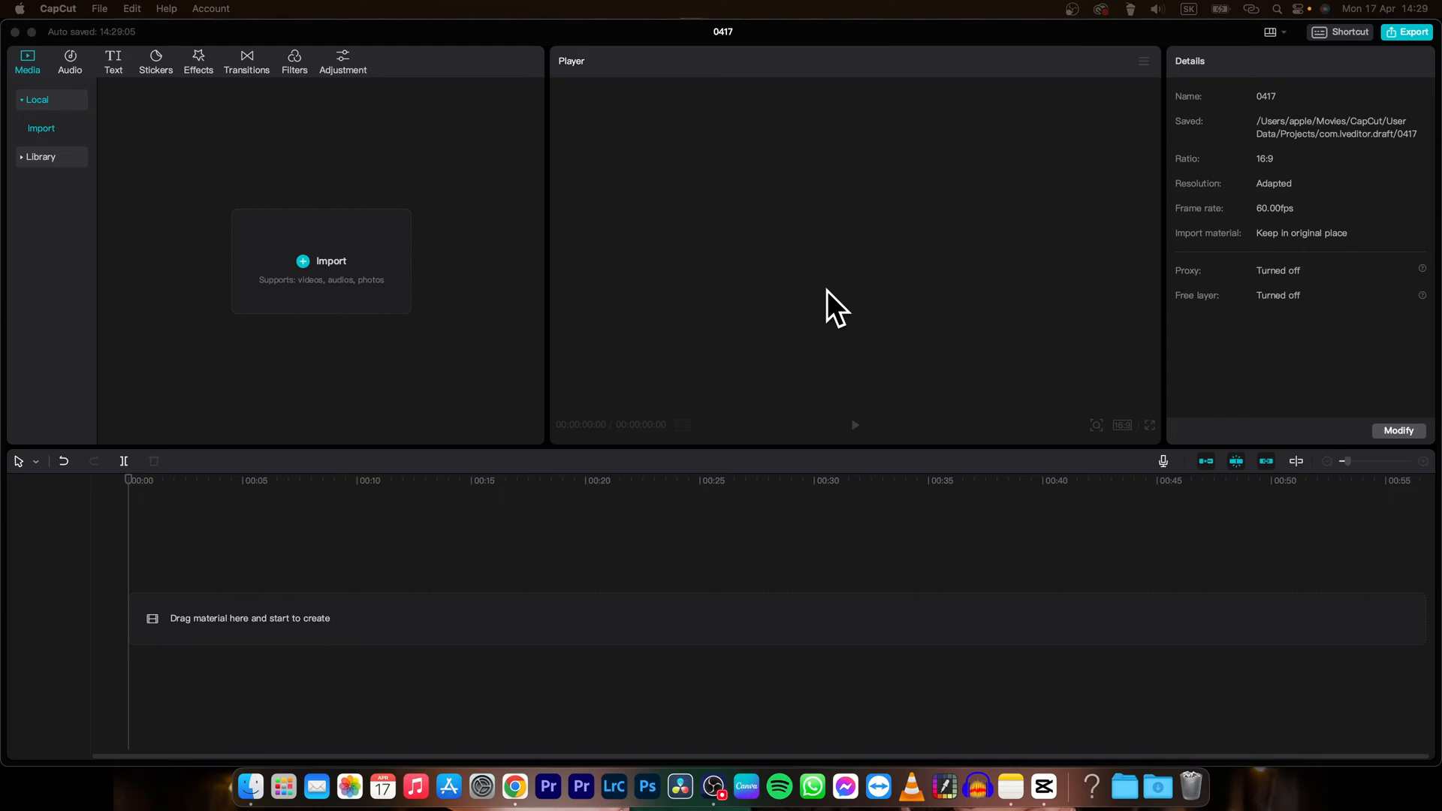
{"action": "mouse_move", "coordinate": [342, 329]}
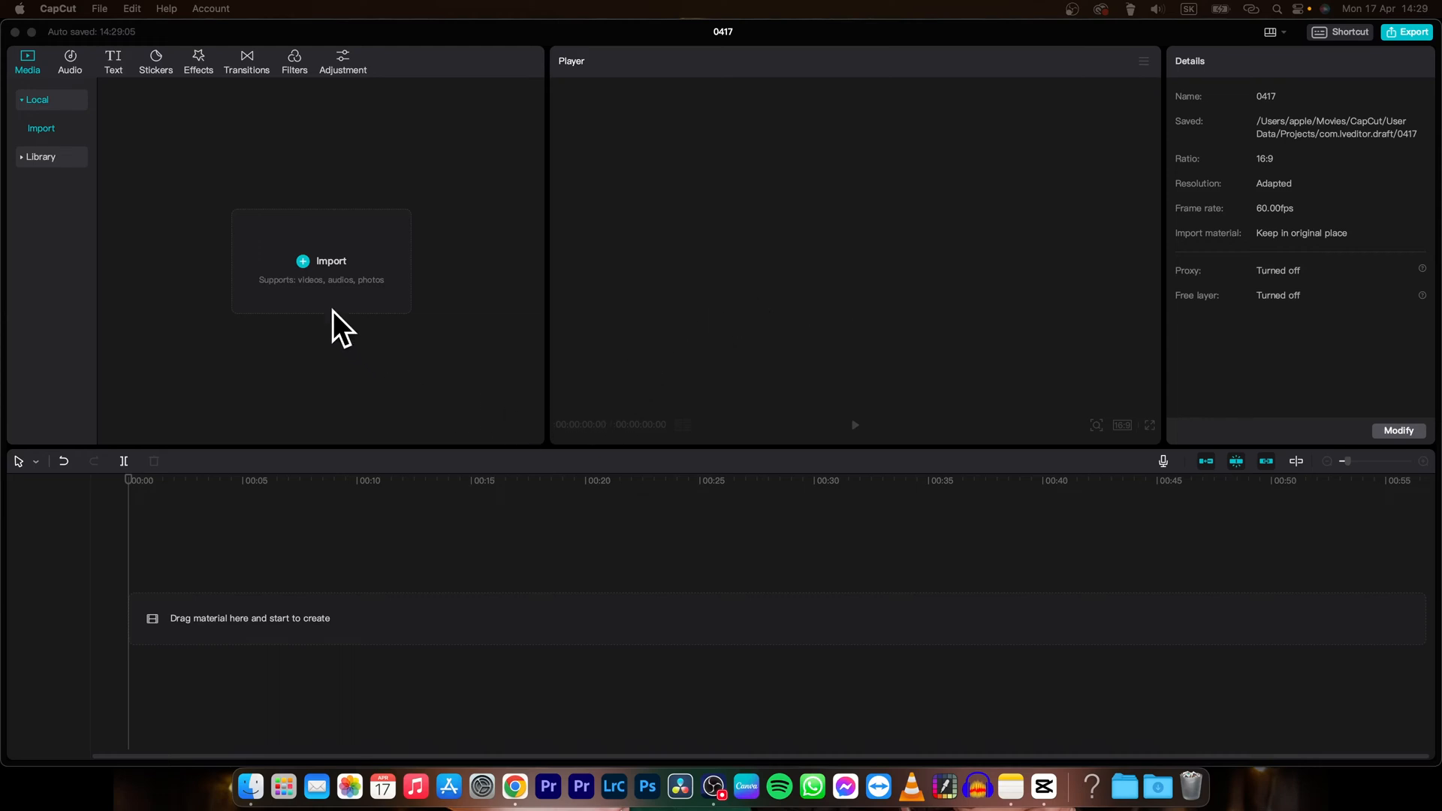
Step: Import Red Fashion Autumn Sale Video.mp4 into the media library and onto the timeline
{"action": "left_click", "coordinate": [331, 260]}
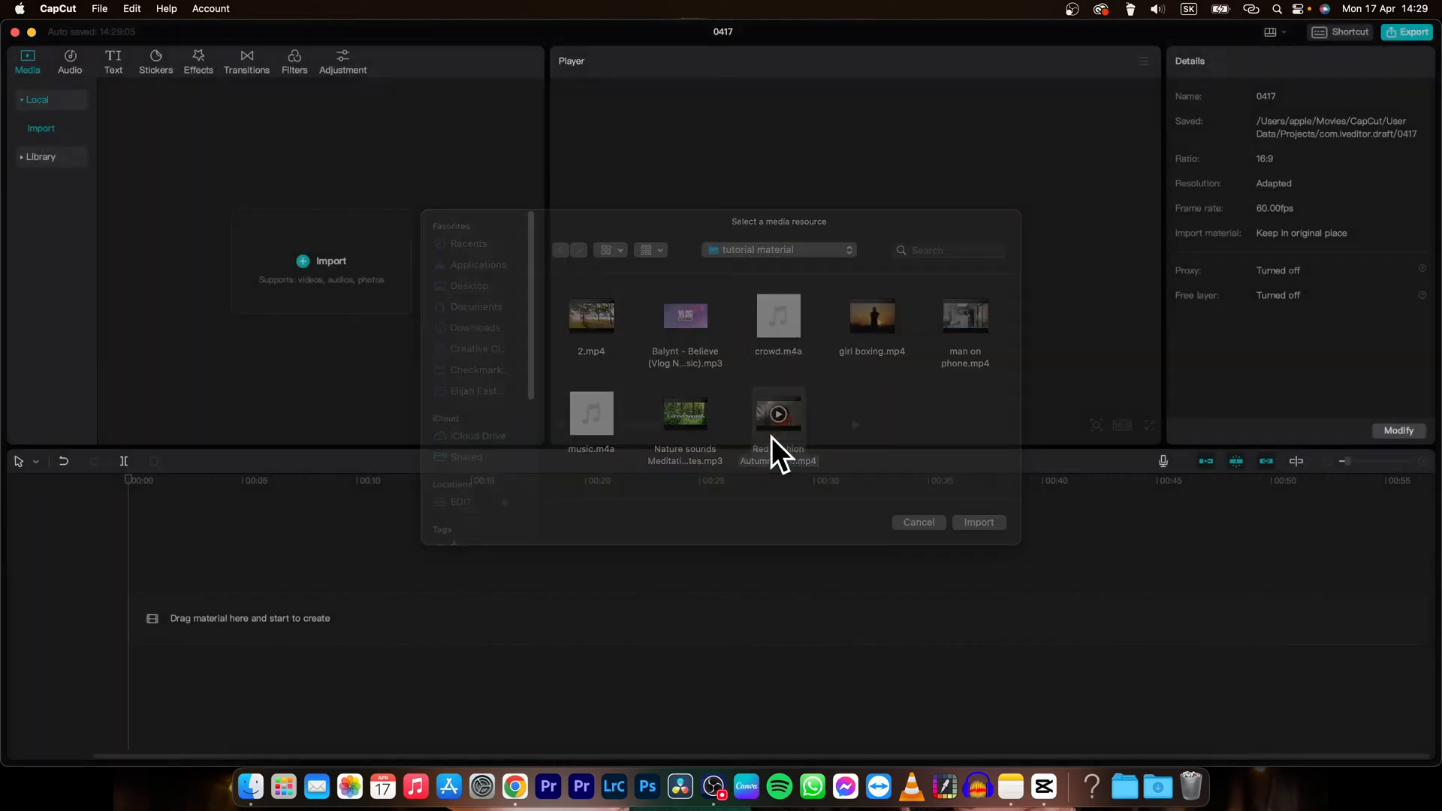
{"action": "left_click", "coordinate": [978, 522]}
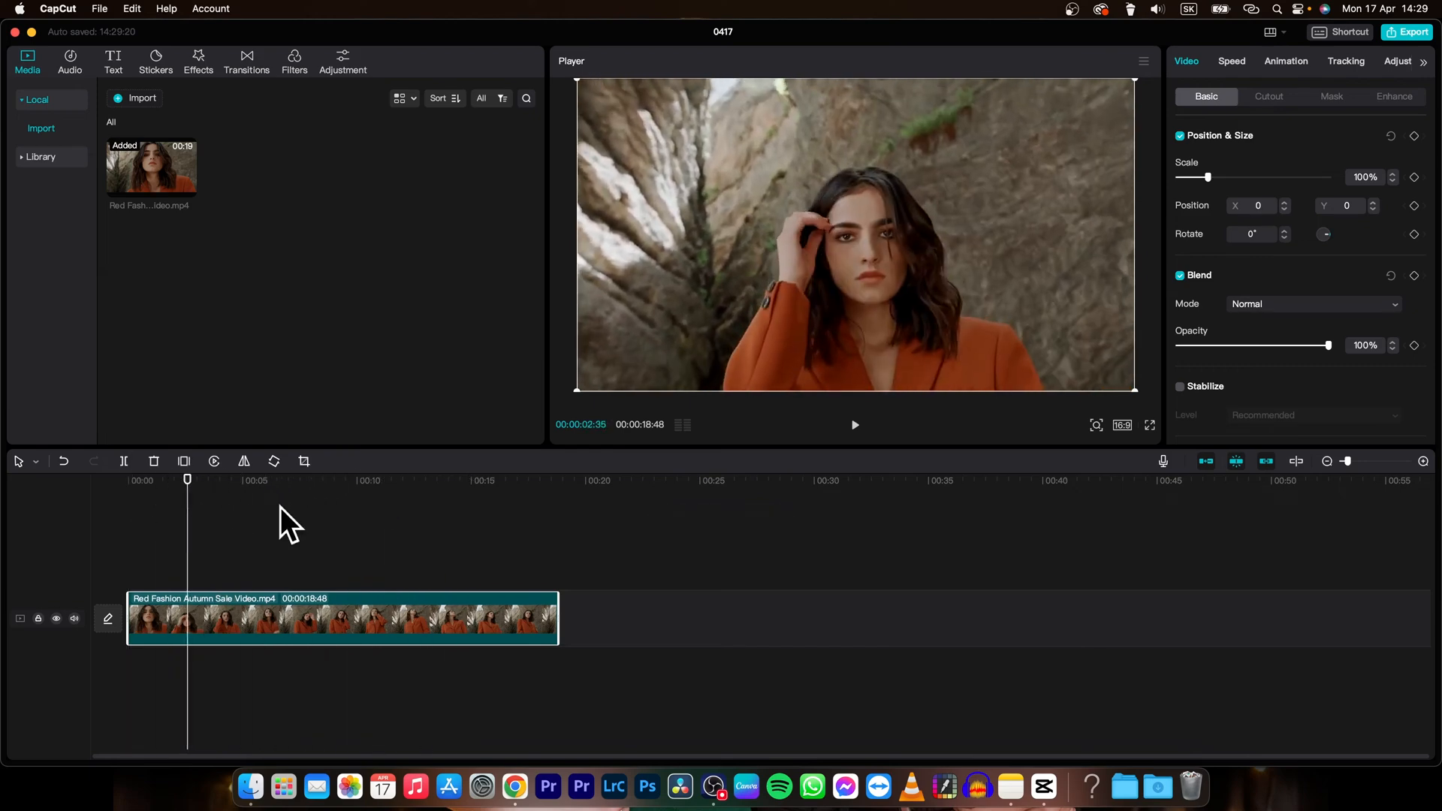
Step: Select the fashion clip and set its Scale to 50% in Position & Size
{"action": "left_click", "coordinate": [279, 479]}
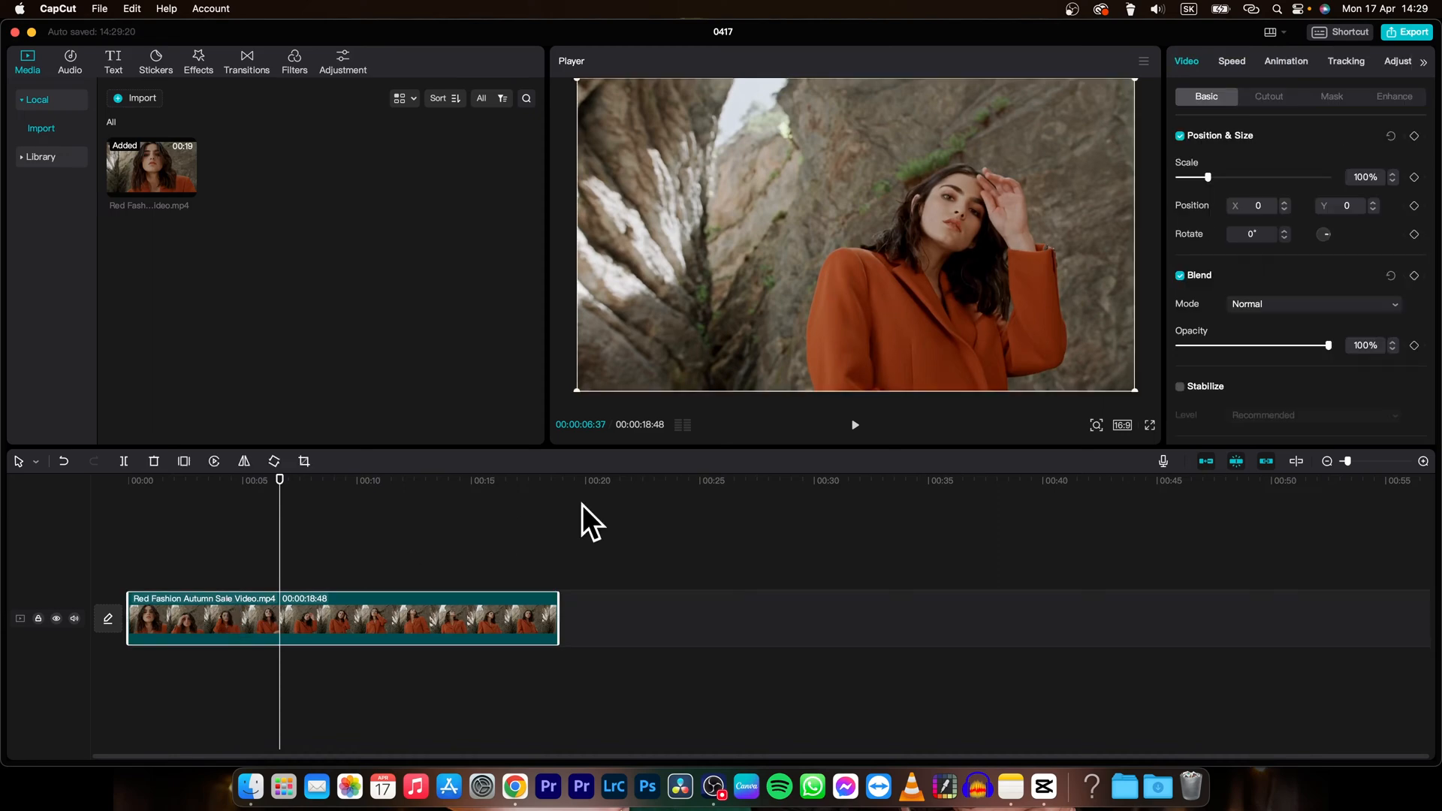
{"action": "mouse_move", "coordinate": [1143, 411]}
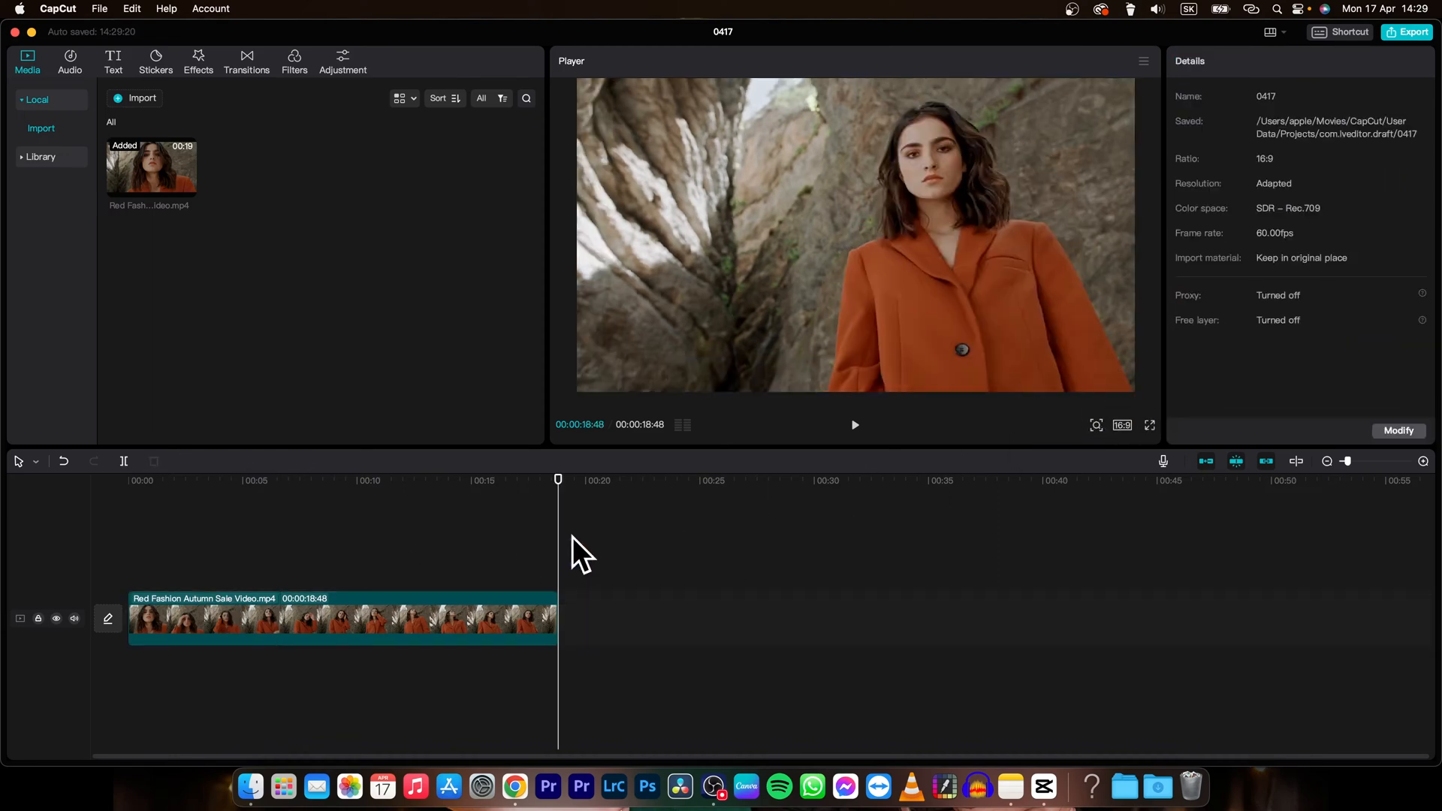
{"action": "left_click", "coordinate": [341, 617]}
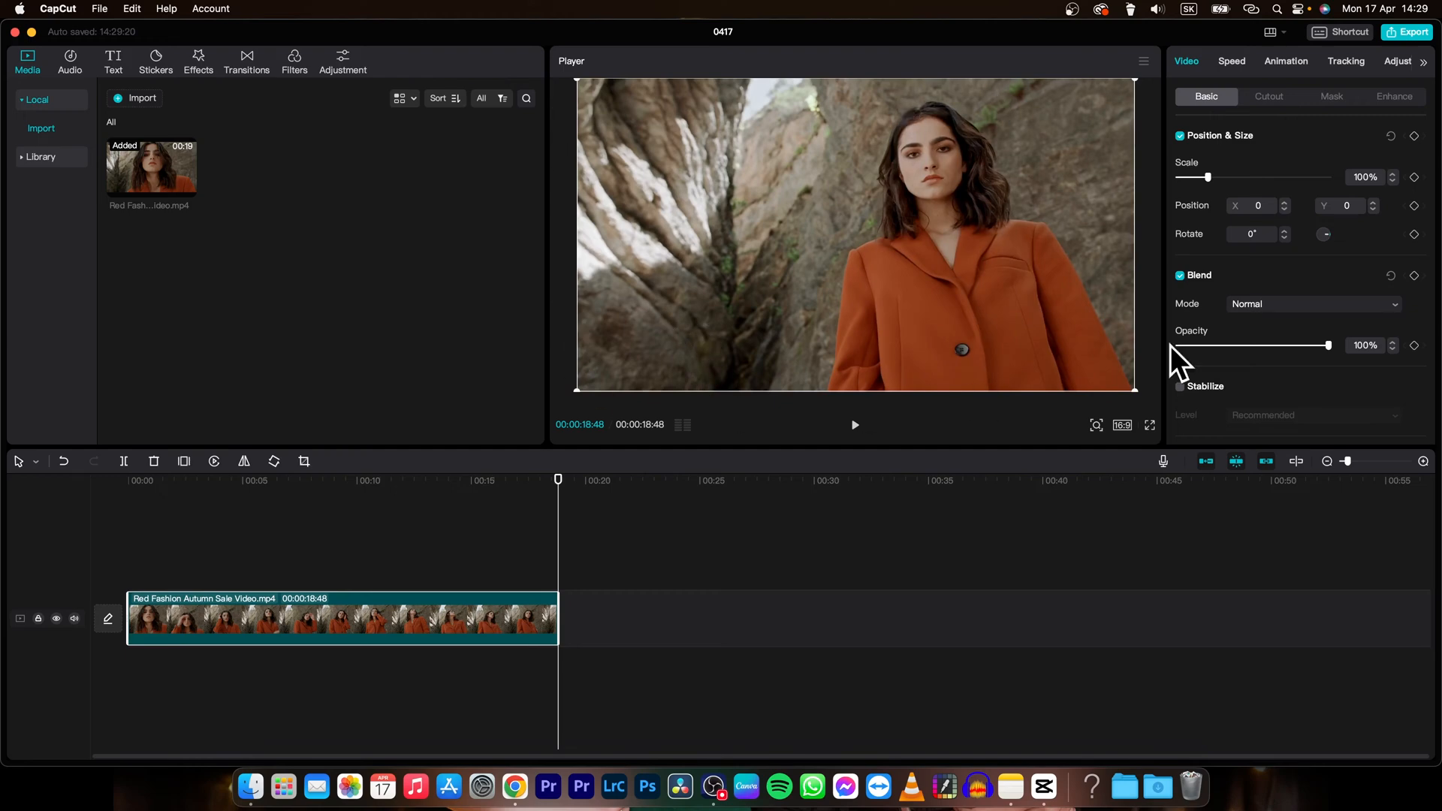
{"action": "mouse_move", "coordinate": [1143, 414]}
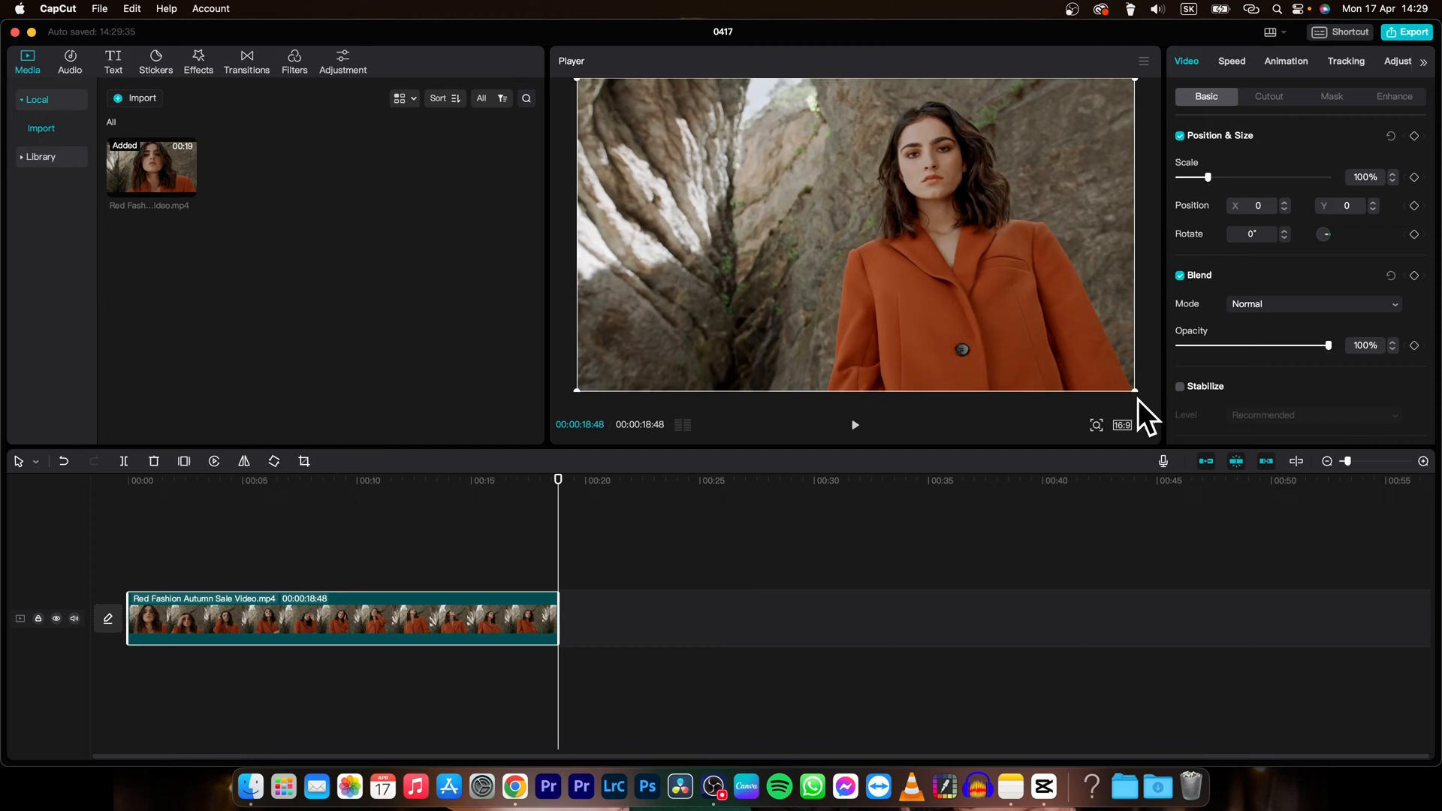
{"action": "mouse_move", "coordinate": [1109, 442]}
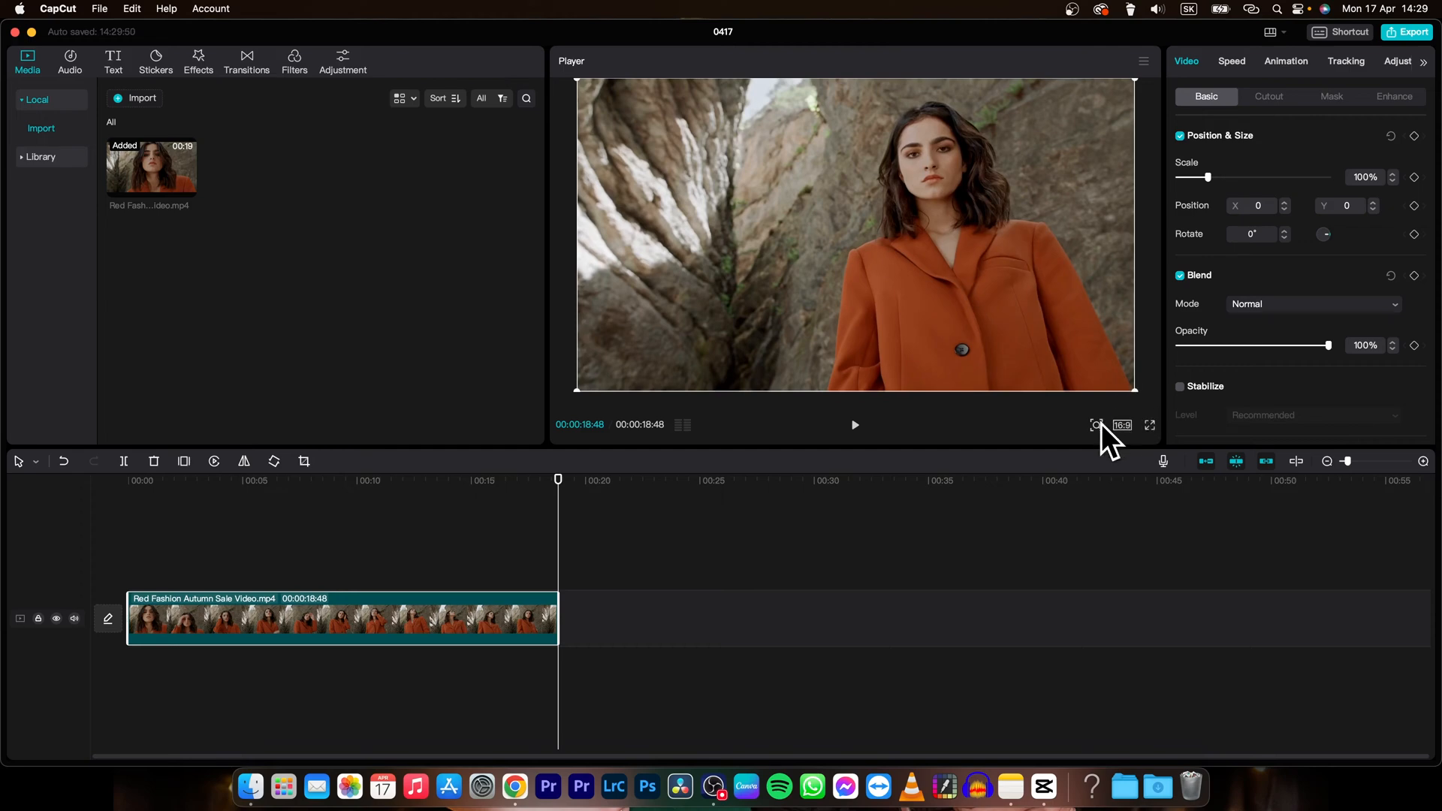
{"action": "left_click", "coordinate": [1097, 423]}
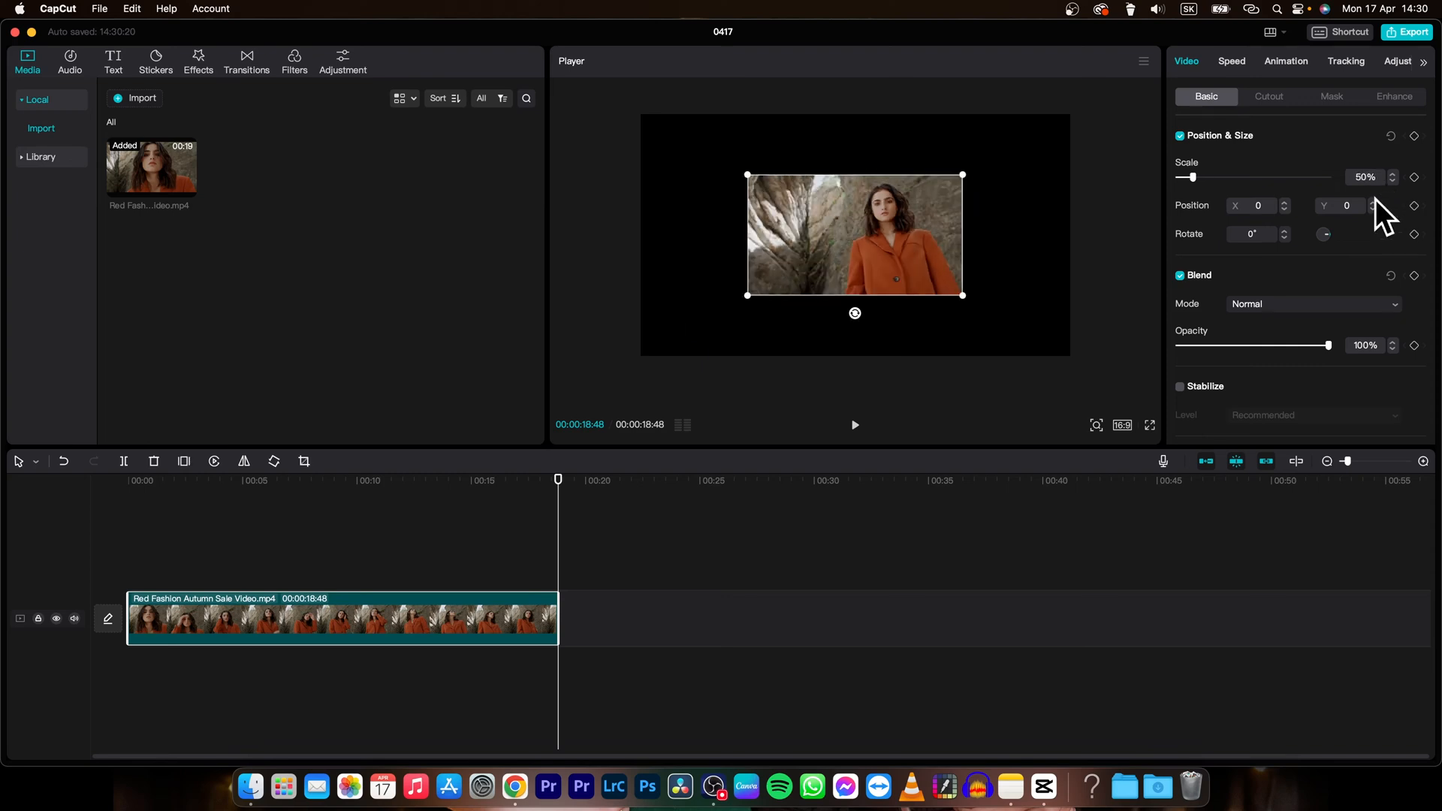
Step: Move the playhead to about 00:00:03:37 and set the clip's Scale to 148%
{"action": "left_click", "coordinate": [1392, 182]}
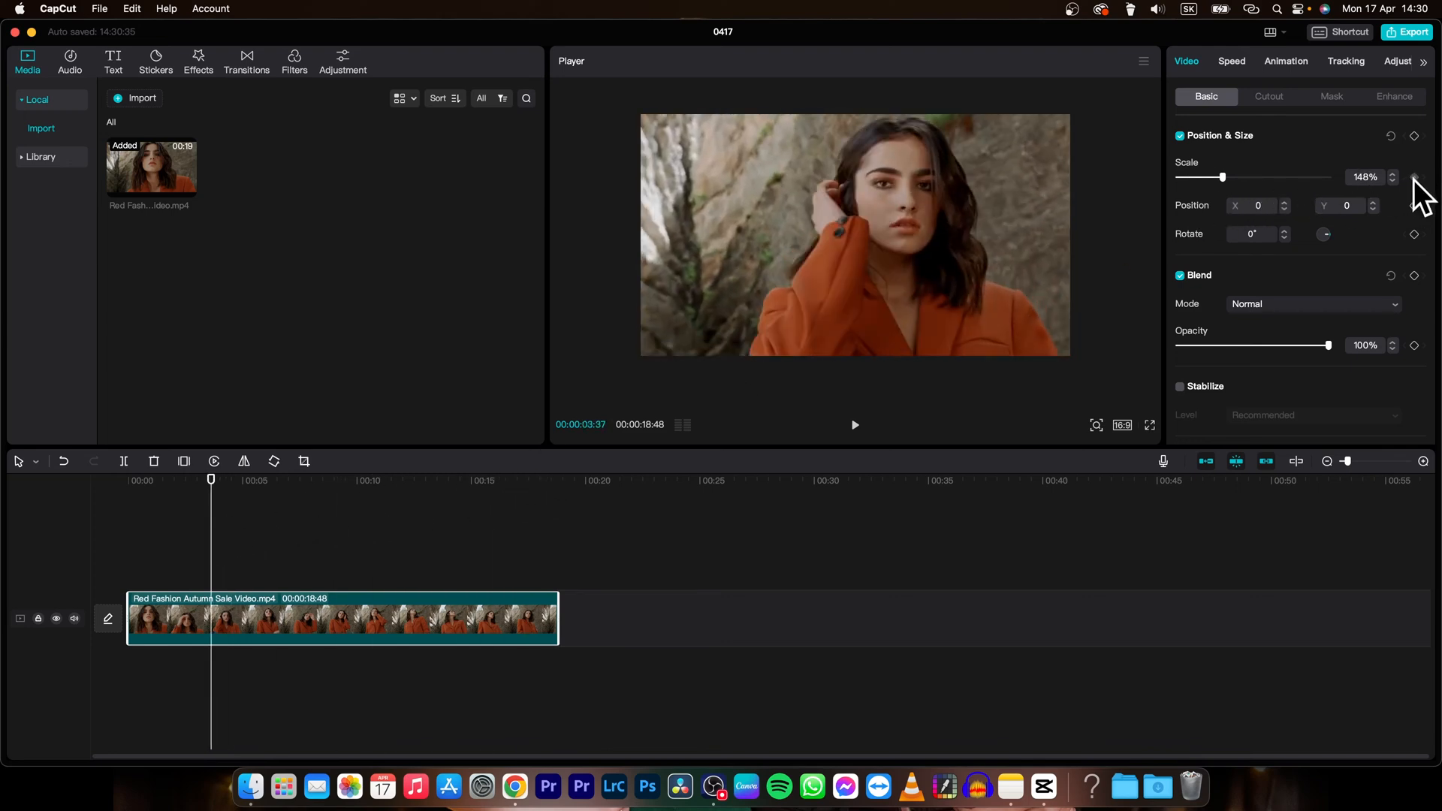
{"action": "mouse_move", "coordinate": [1415, 206]}
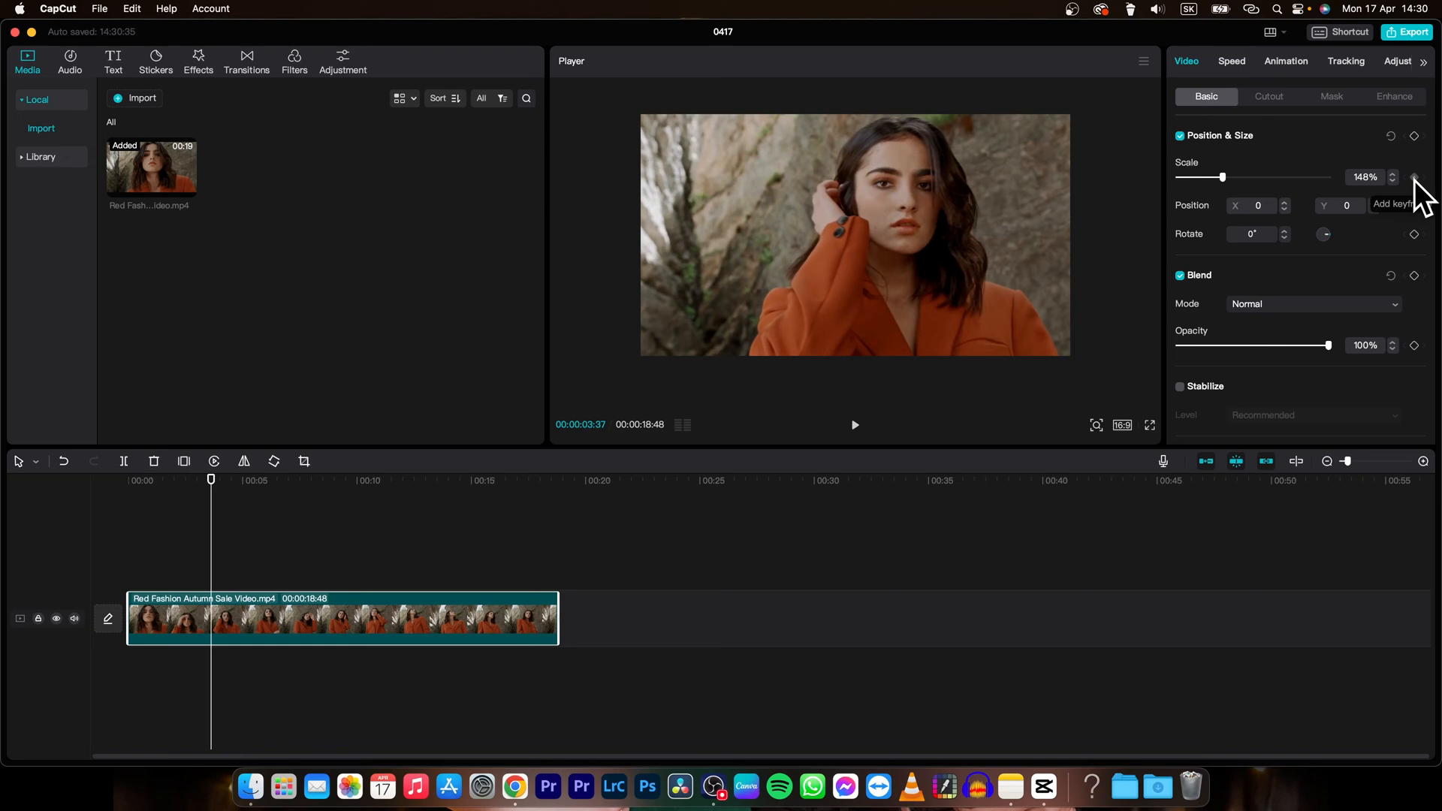
Step: Add scale keyframes so the clip shrinks from 148% to 74% by 00:00:08:37
{"action": "left_click", "coordinate": [1414, 177]}
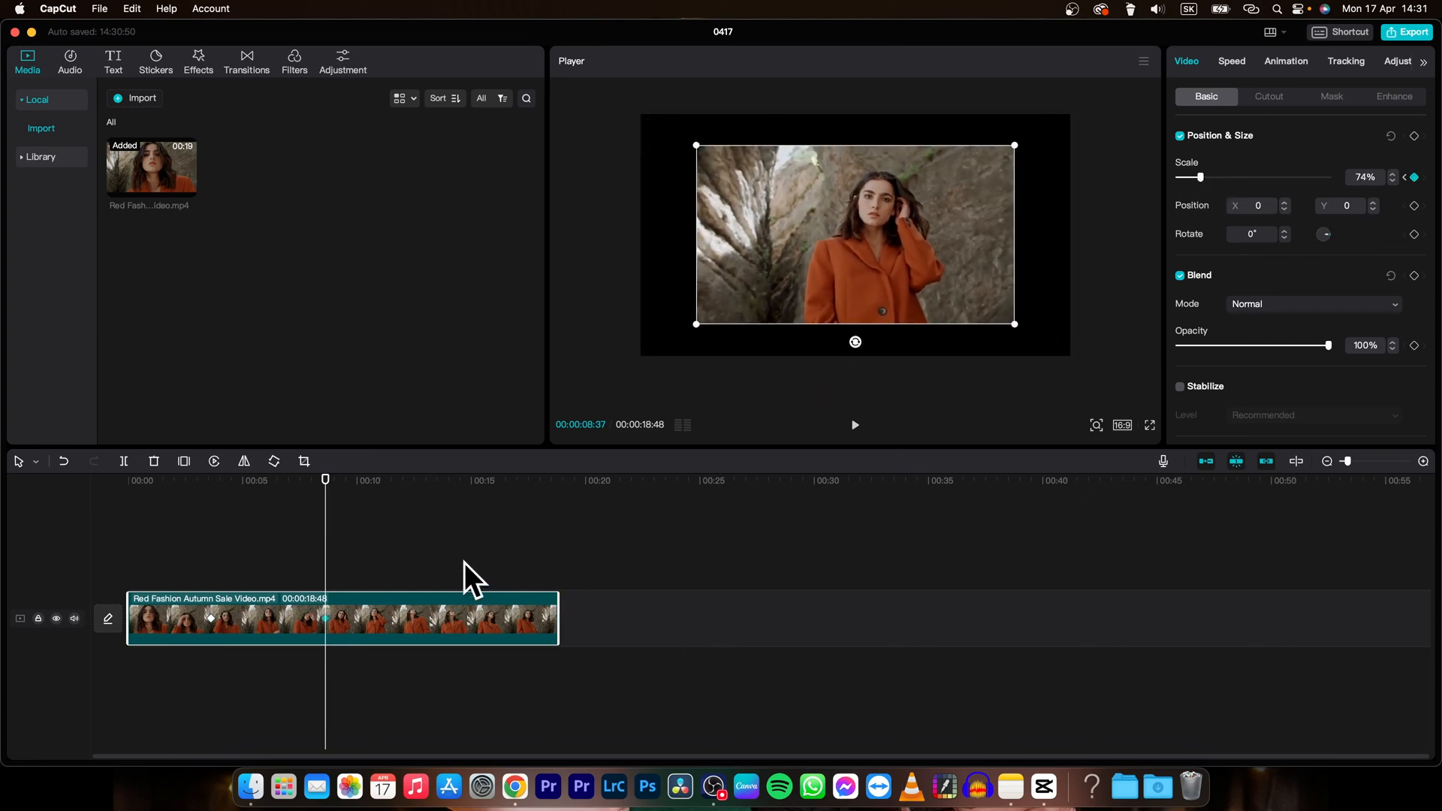
{"action": "mouse_move", "coordinate": [326, 639]}
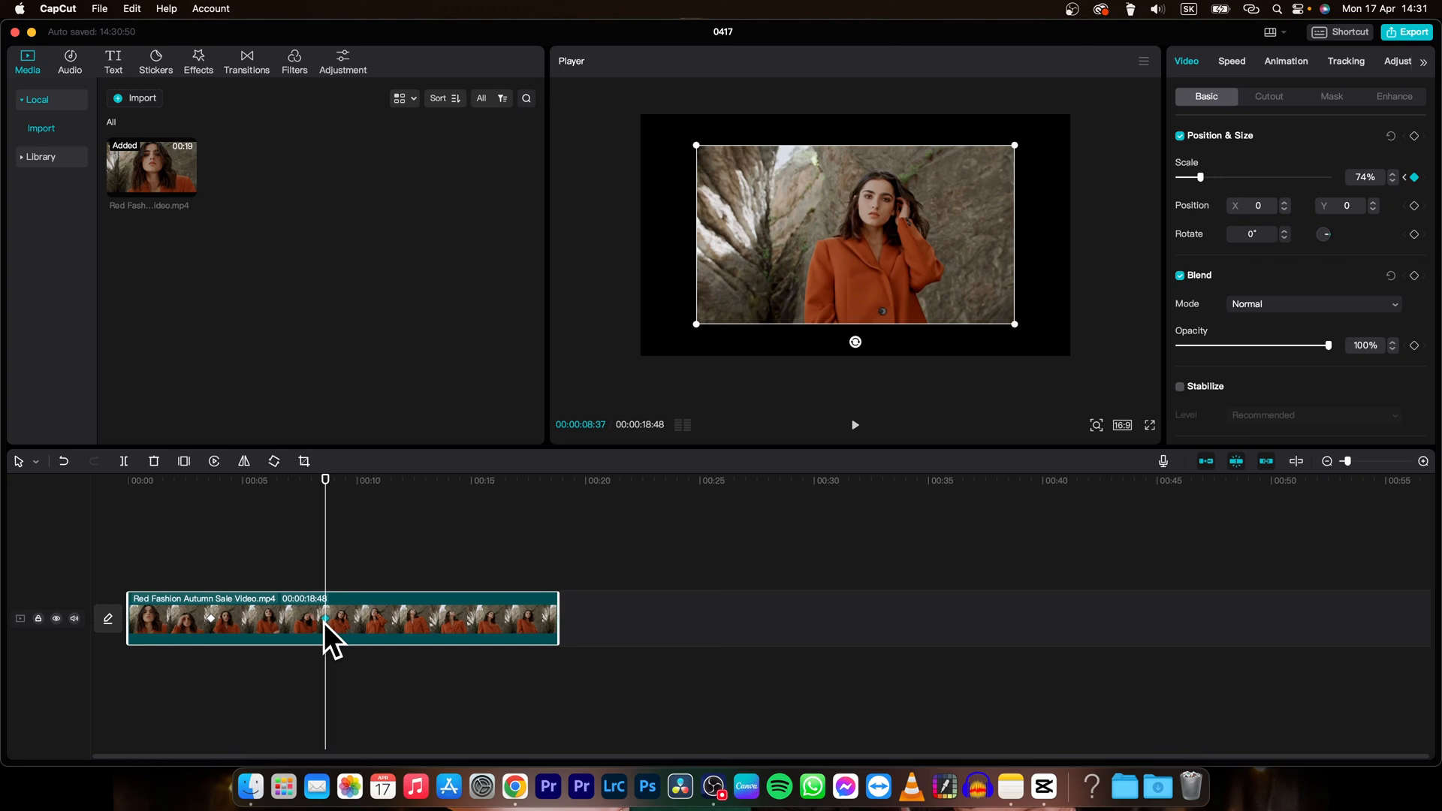
{"action": "mouse_move", "coordinate": [511, 386]}
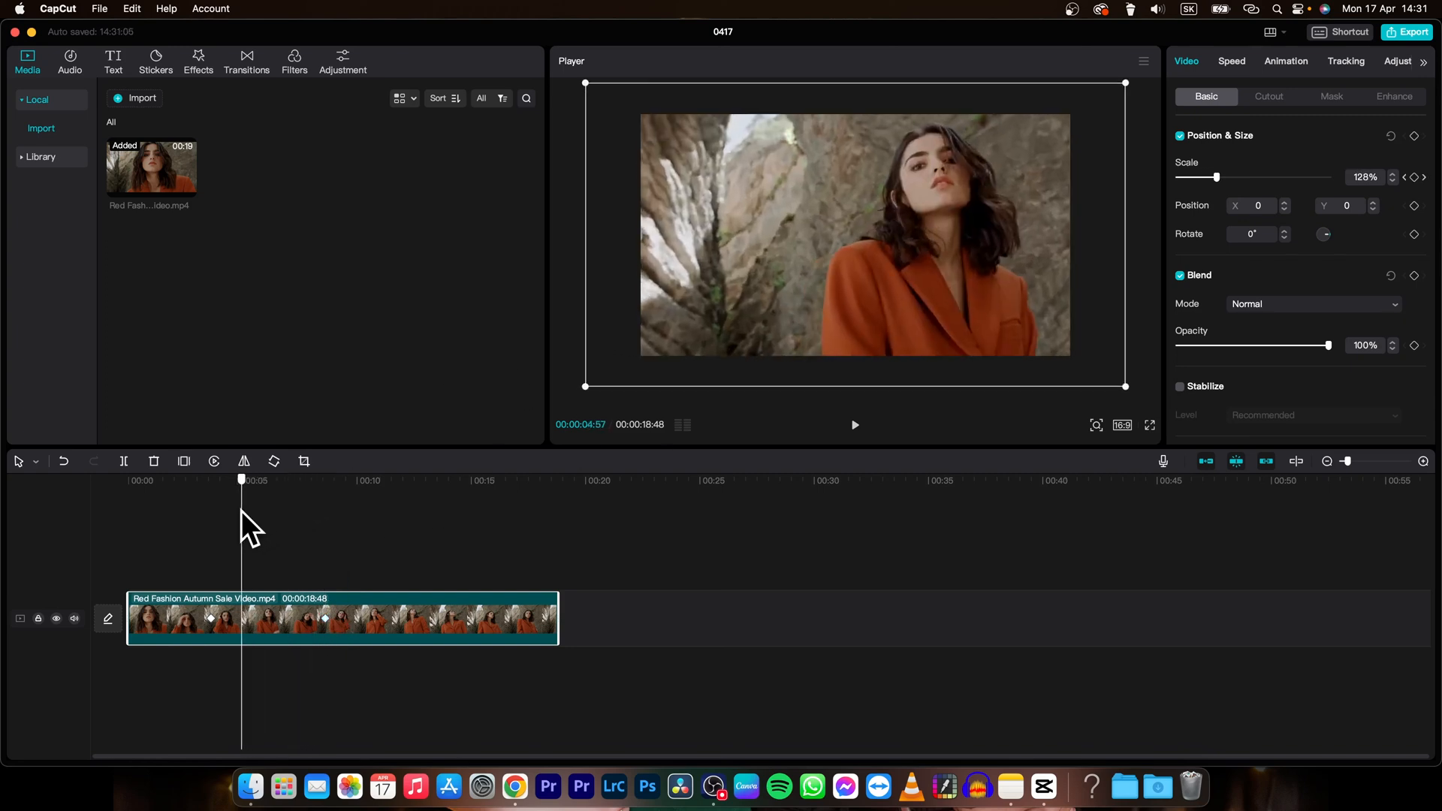
{"action": "left_click", "coordinate": [854, 424]}
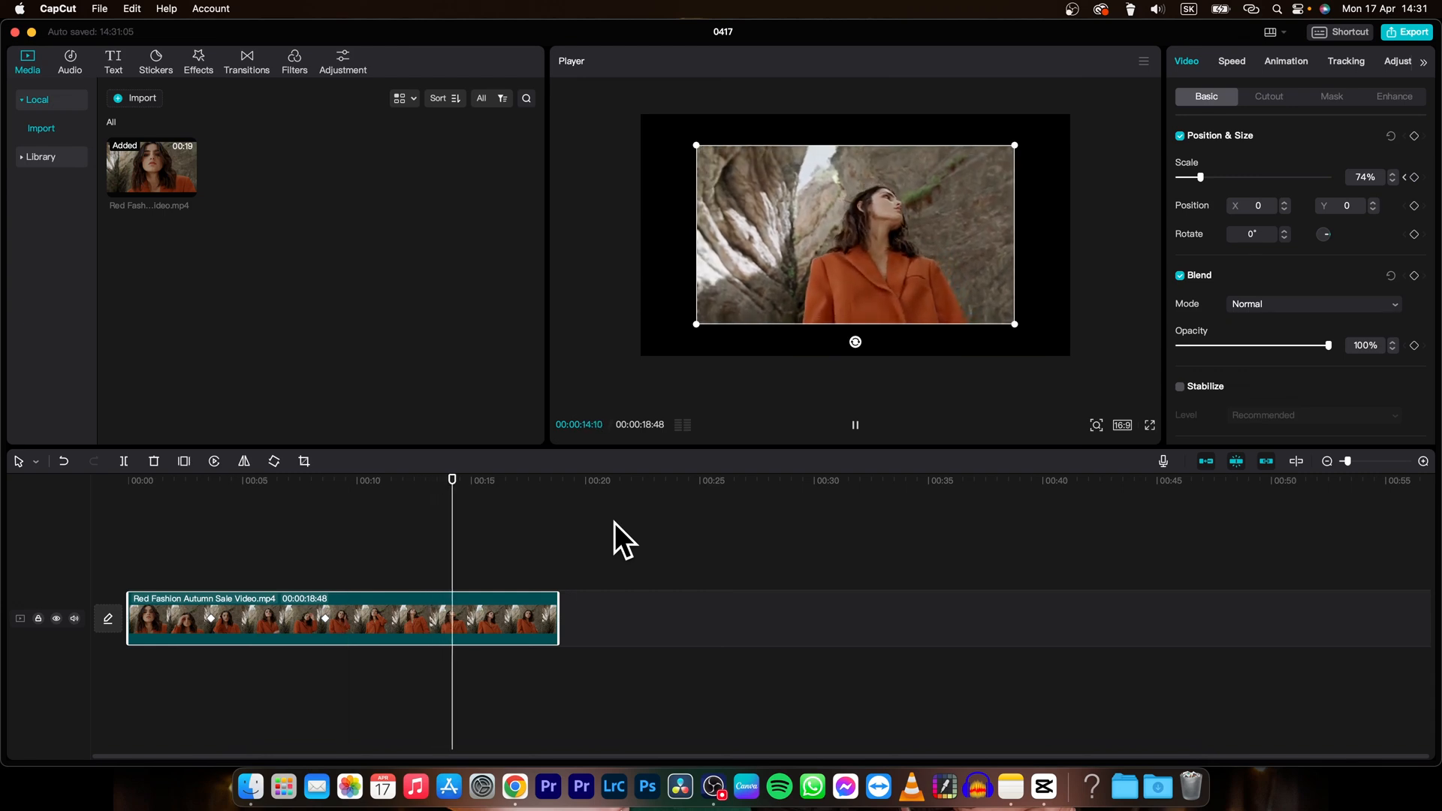
{"action": "left_click", "coordinate": [358, 479]}
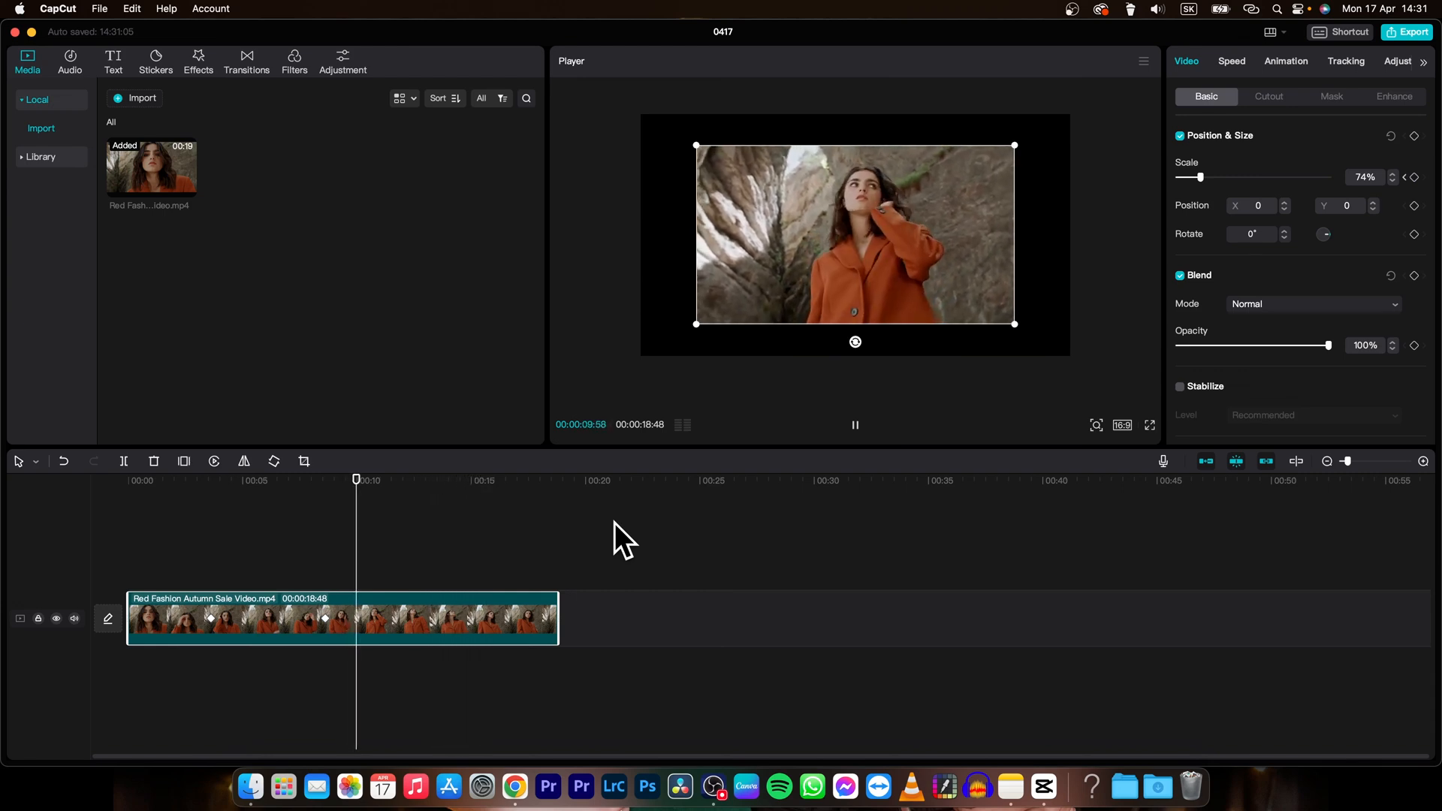